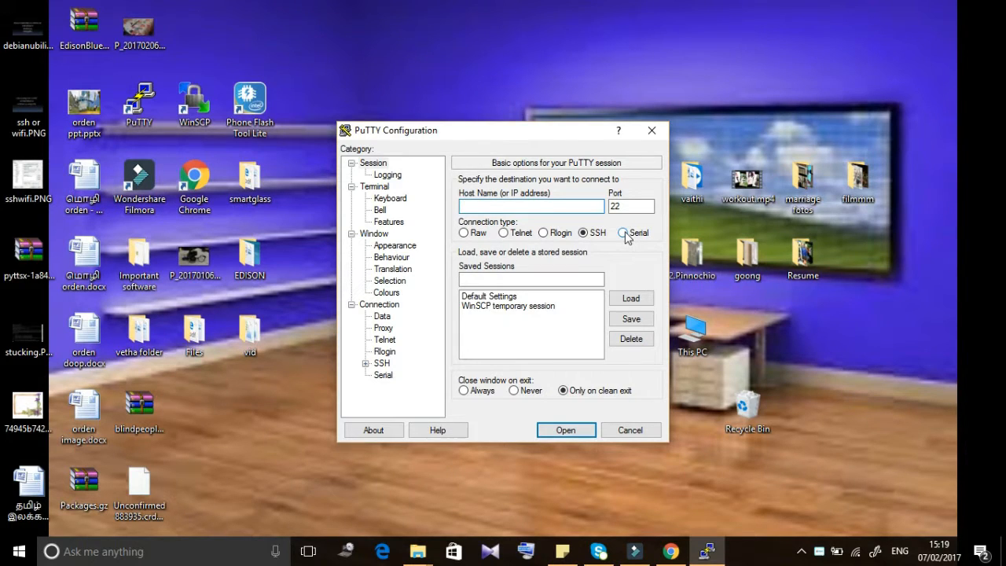
Start a serial session on COM3 at 115200 baud.
click(623, 232)
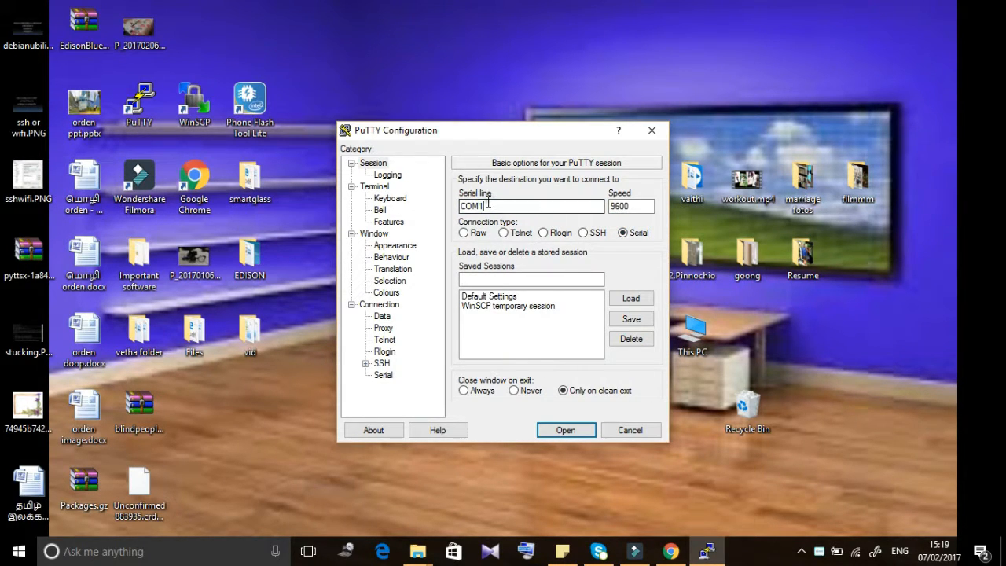
text(COM3)
click(631, 206)
text(115)
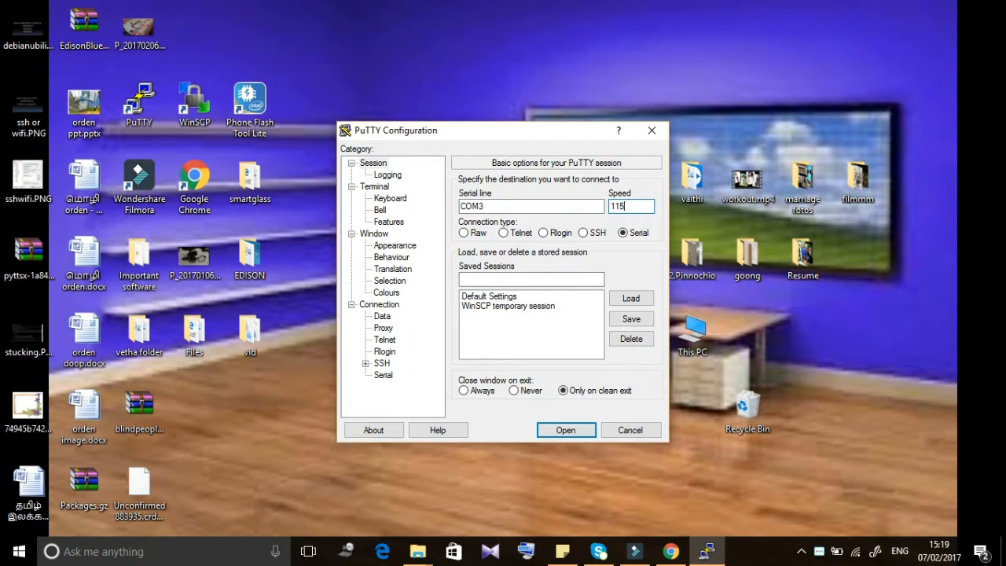
text(200)
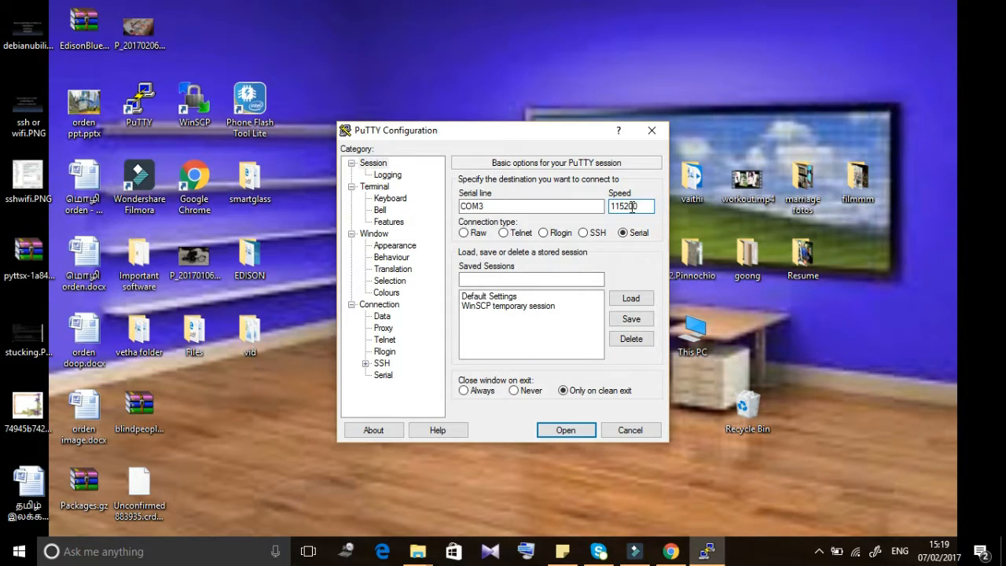
click(566, 431)
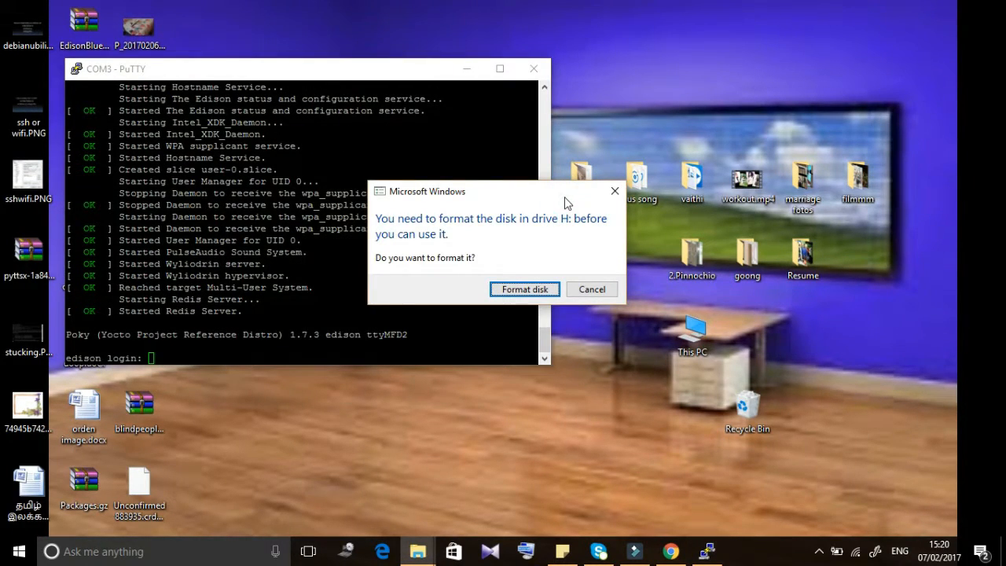
Decline Windows' request to format drive H while the Edison boots.
click(591, 289)
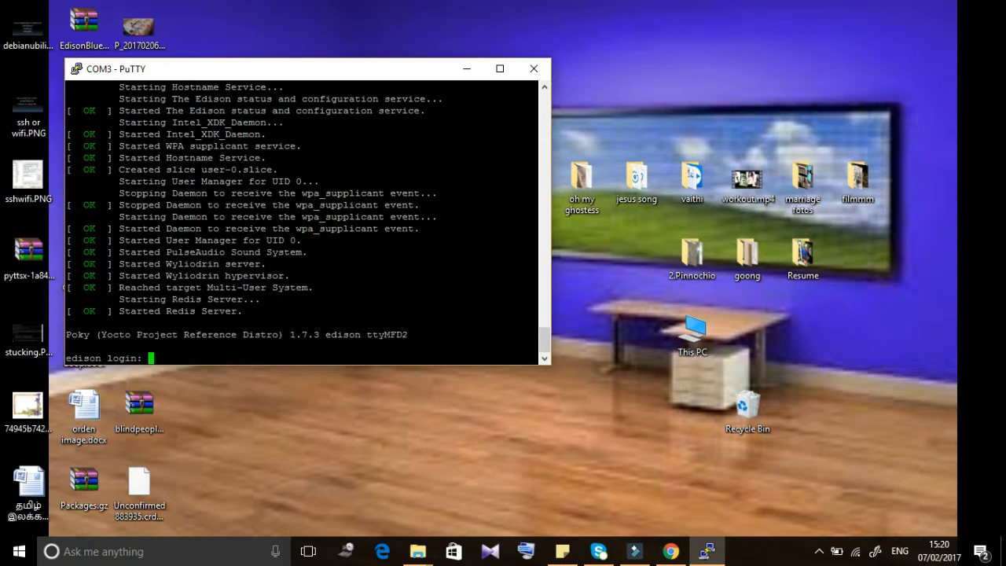
Log in to the Edison as root.
text(roo)
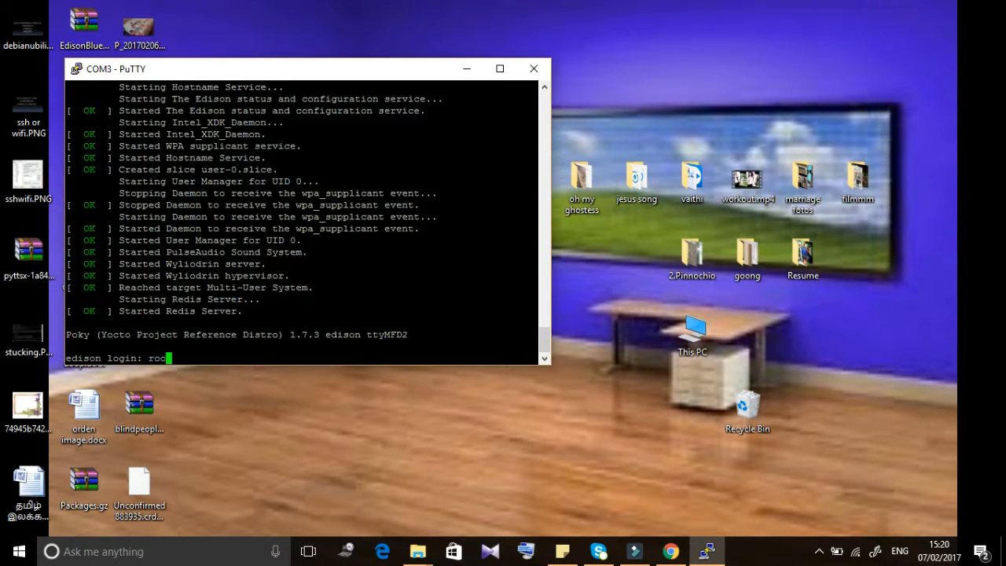
key(Return)
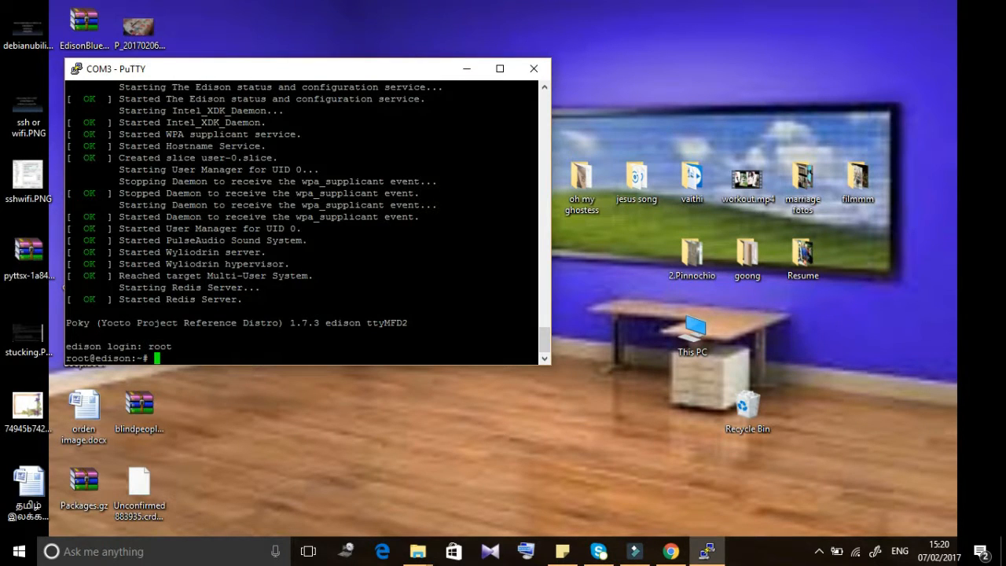
Run configure_edison --version to check the firmware version.
text(co)
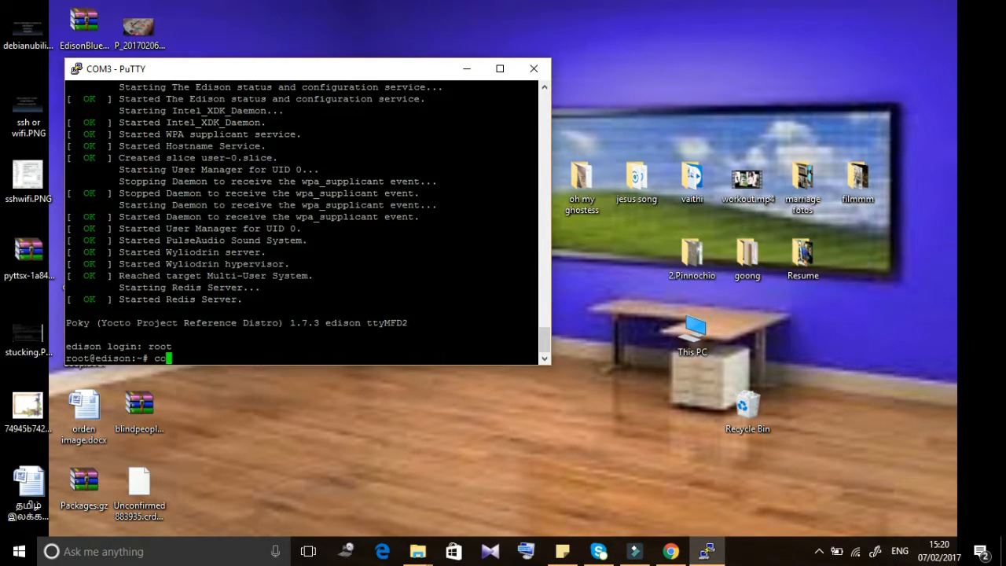
text(nfigure)
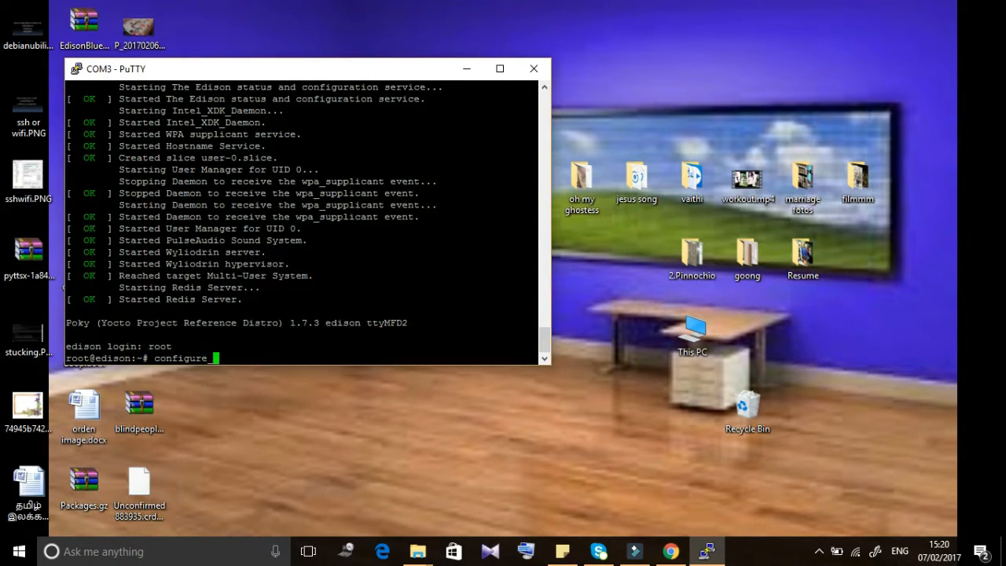
text(_edison)
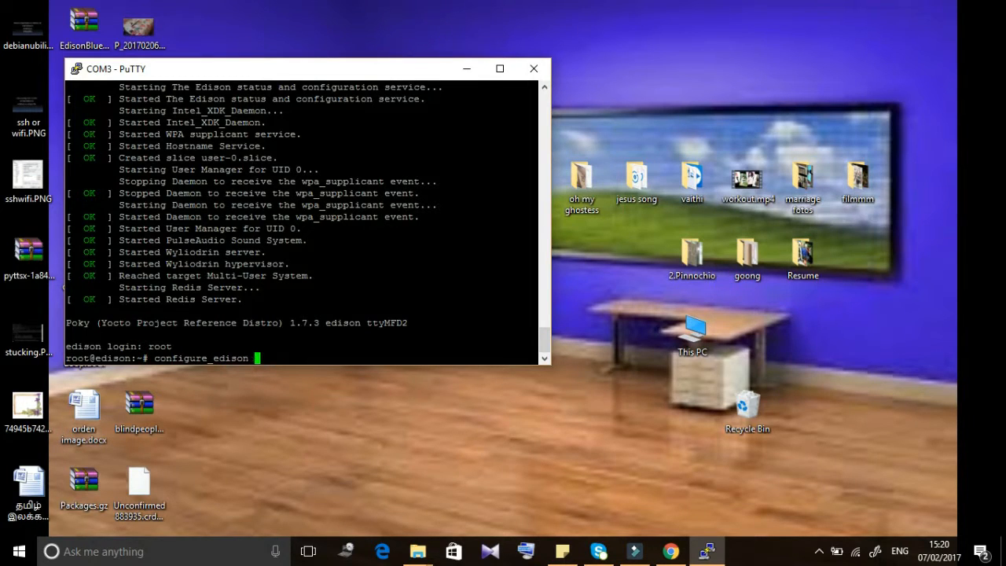
text(--vers)
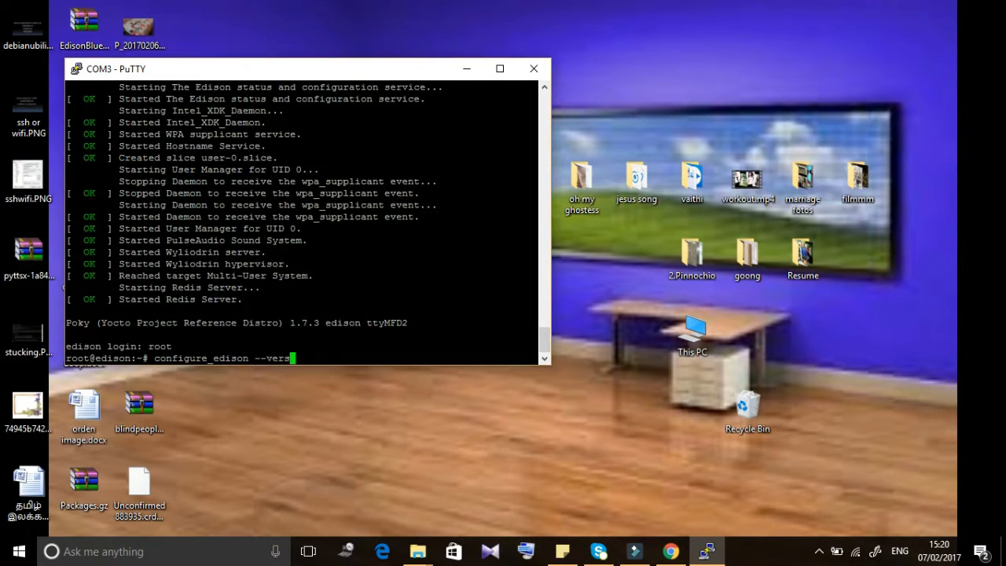
key(Return)
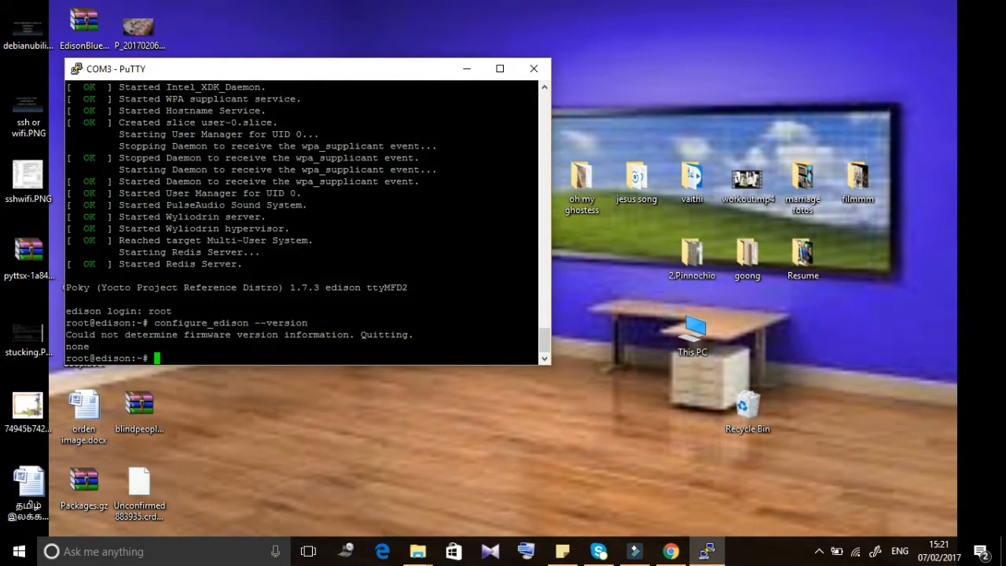
Launch the Edison Wi-Fi setup and confirm My ASUS as the network to join.
text(configure_edison --versi)
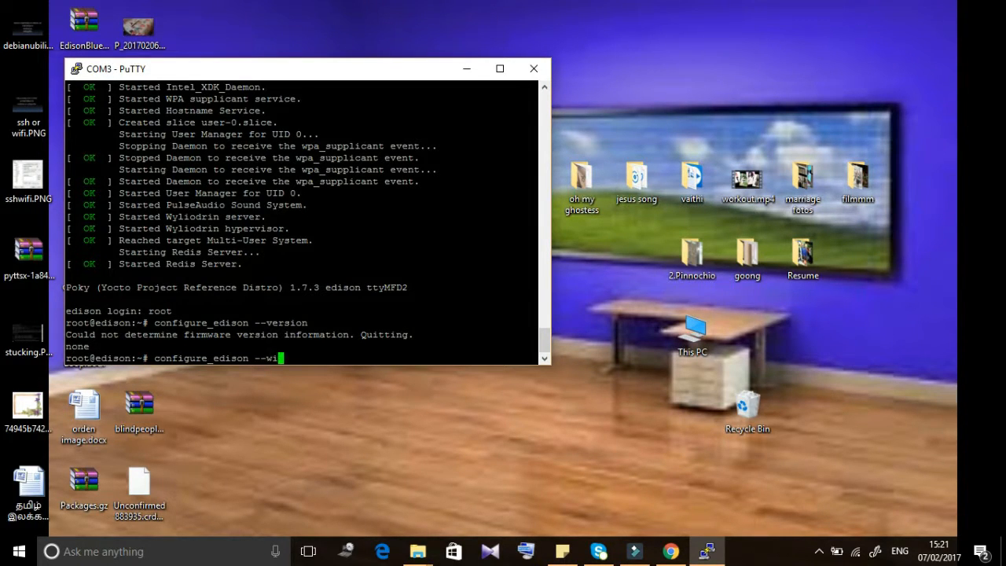
key(Return)
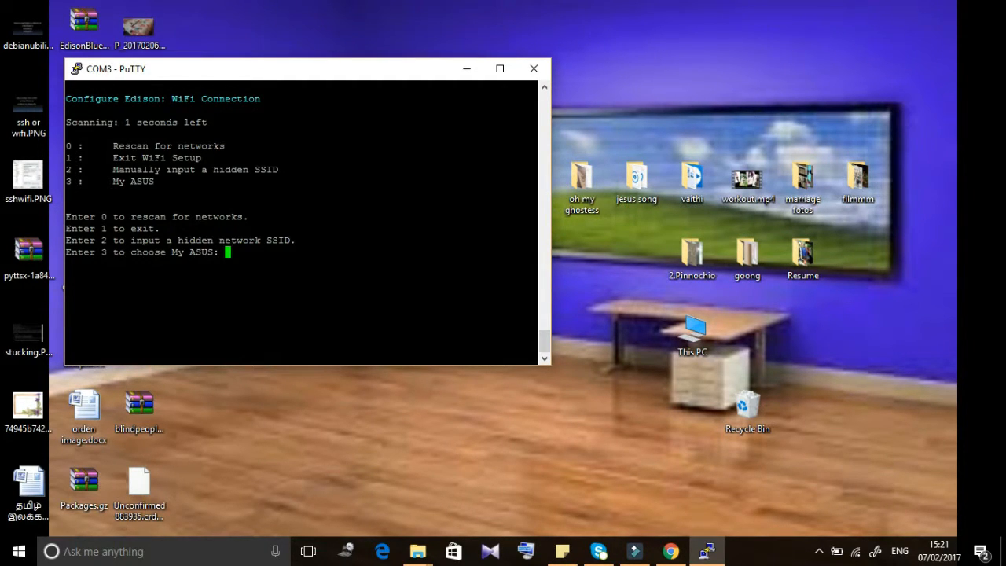
text(3)
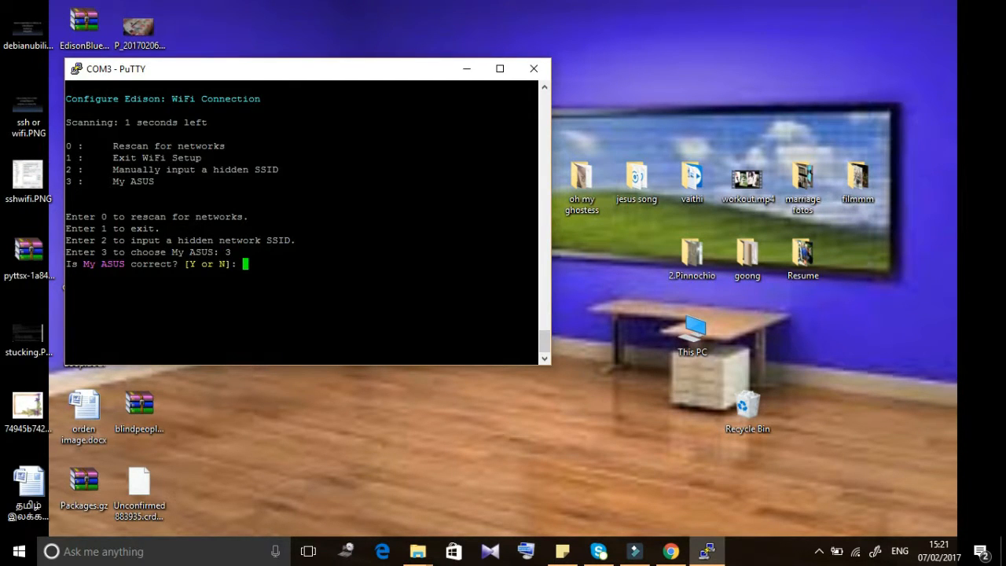
text(y)
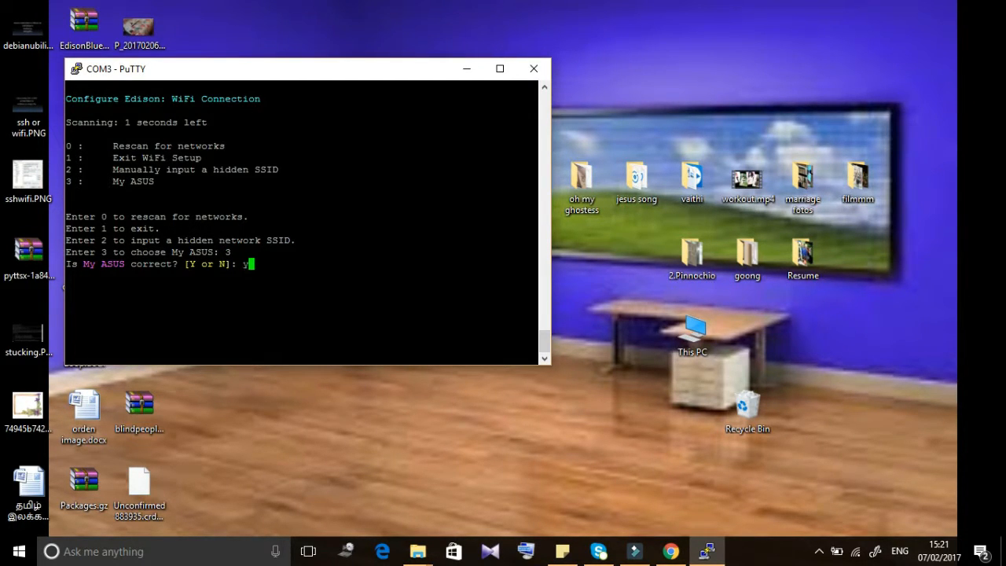
key(Return)
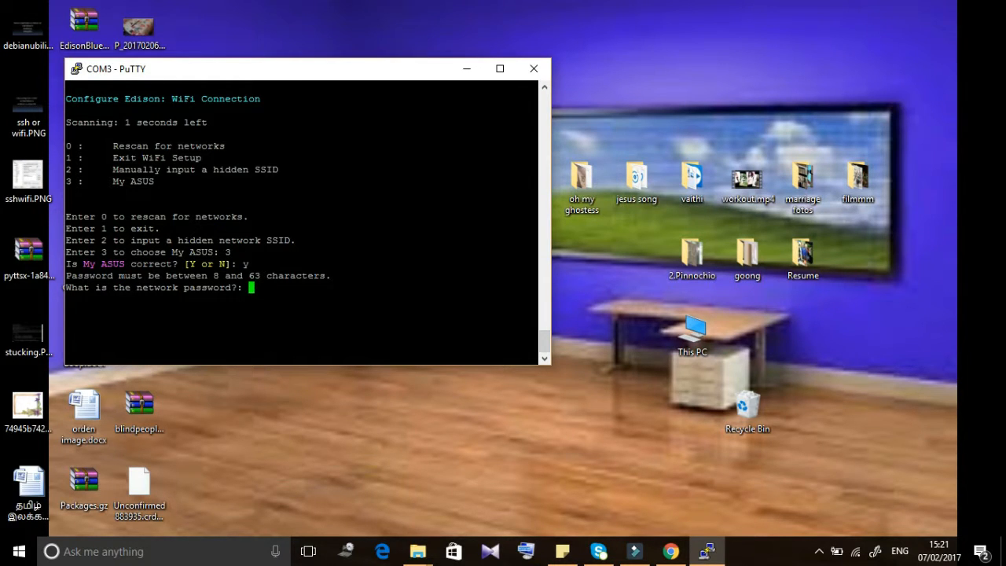
Enter the My ASUS password so the Edison connects and reports its address.
text(****)
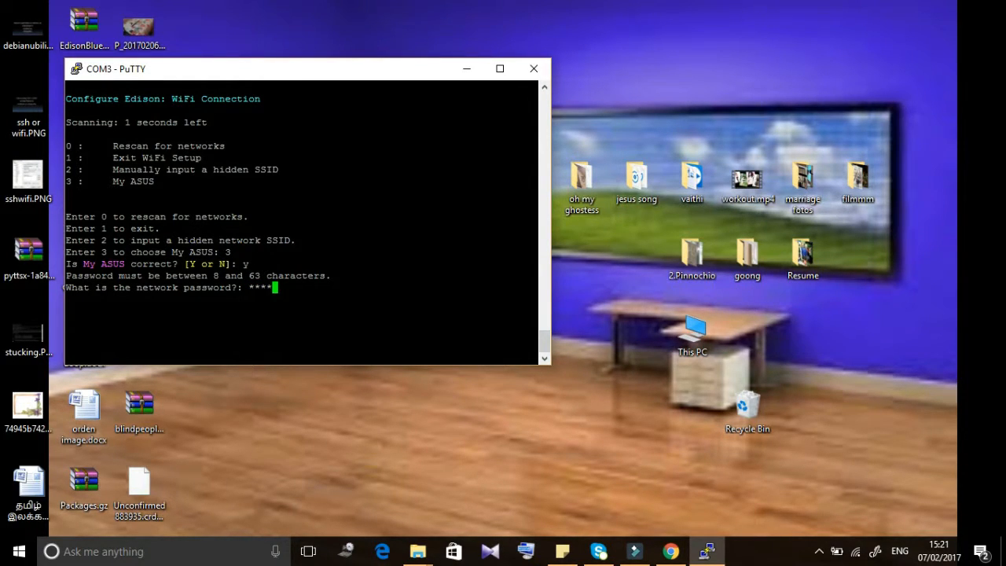
key(Return)
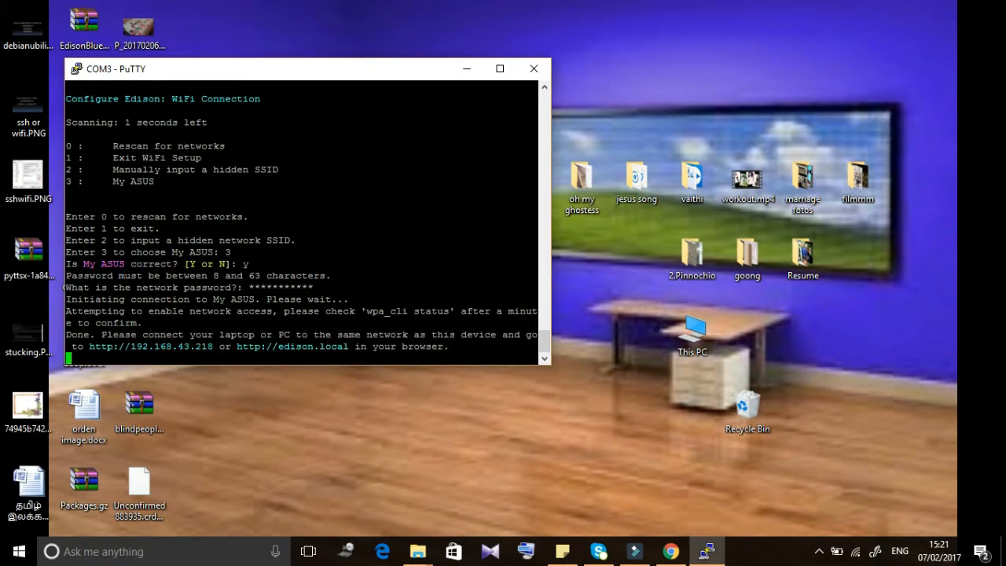
Move the PuTTY terminal window aside on the desktop.
scroll(down, 3)
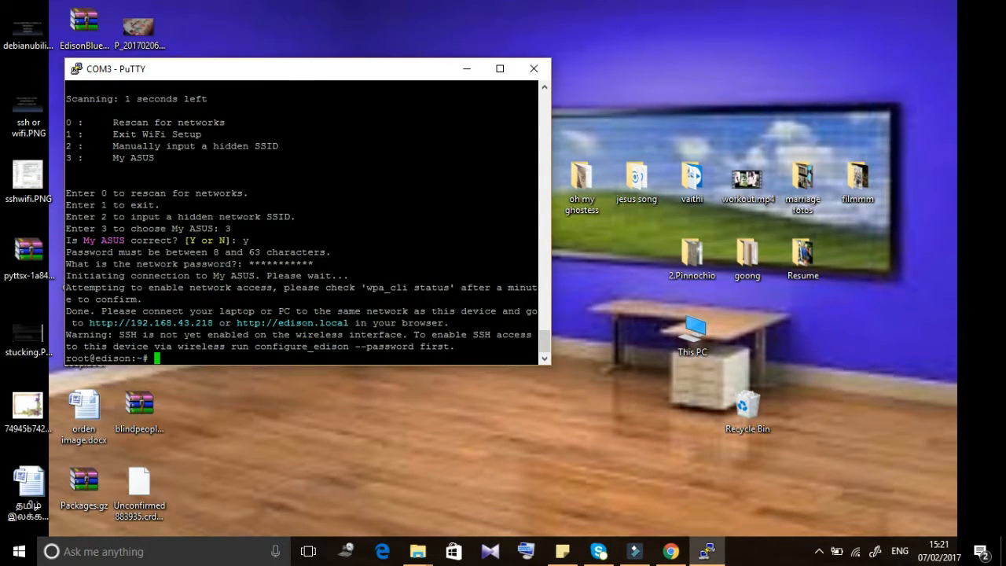
drag(302, 69, 393, 47)
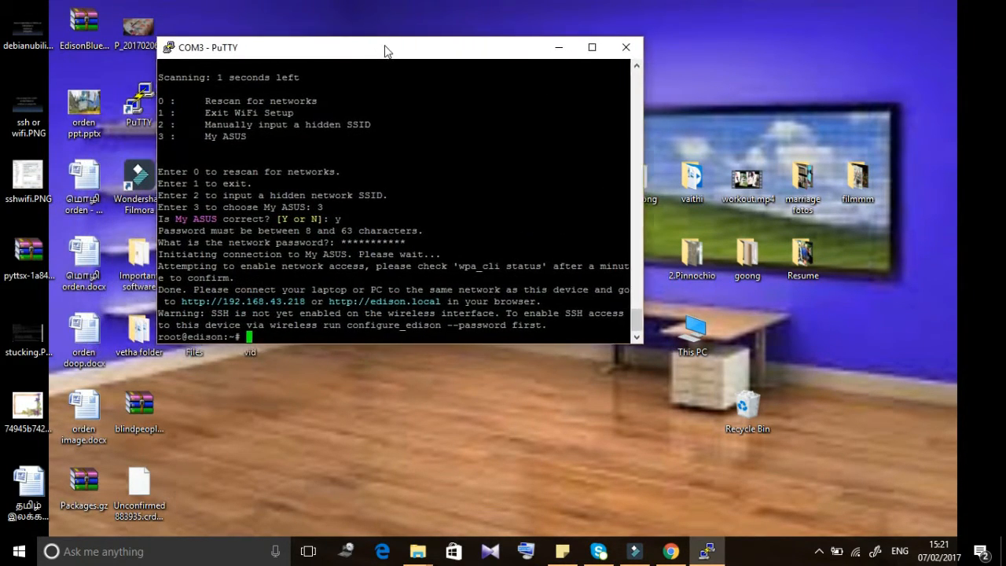
drag(385, 48, 396, 58)
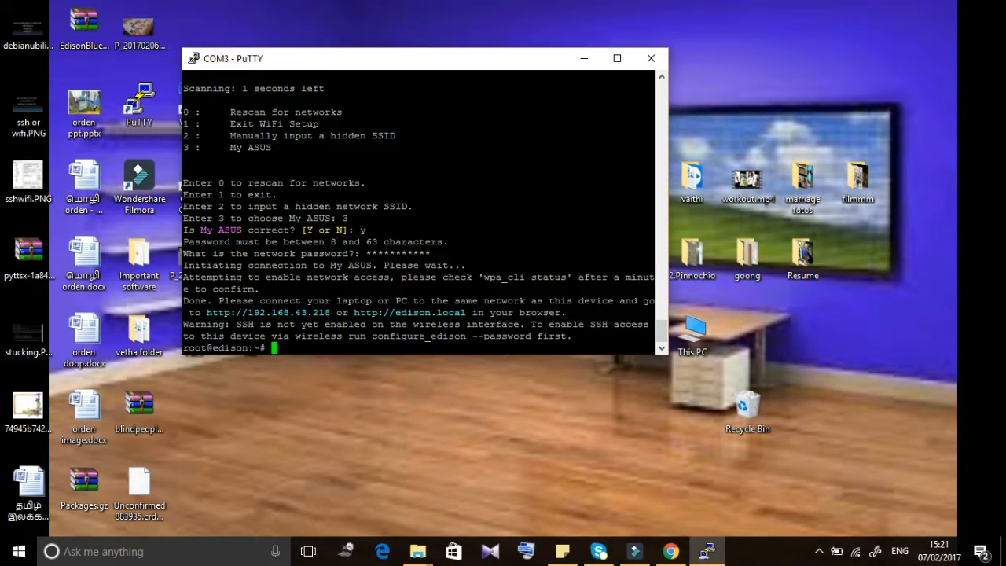
Run configure_edison --password to start the device password setup.
text(con)
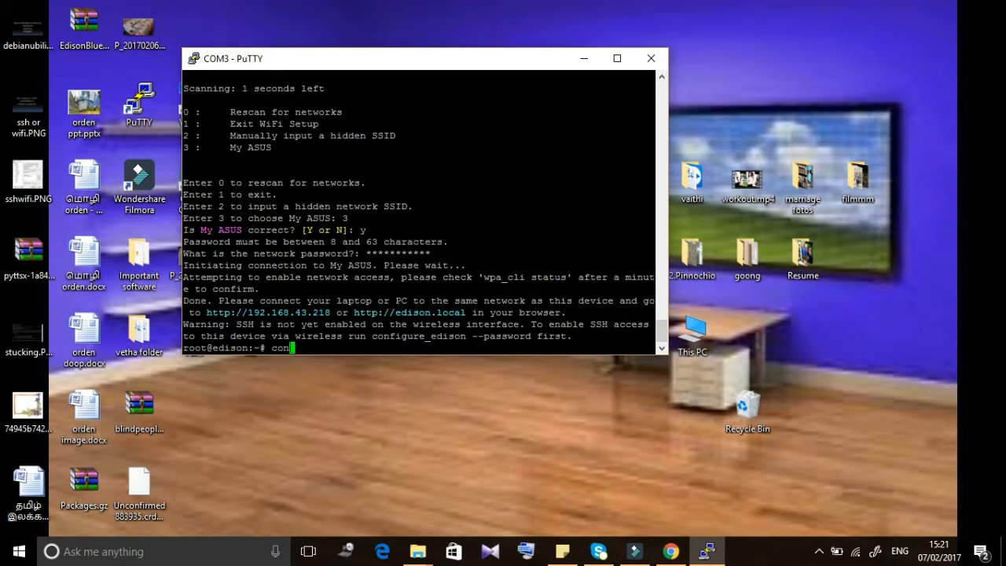
text(figure_edison)
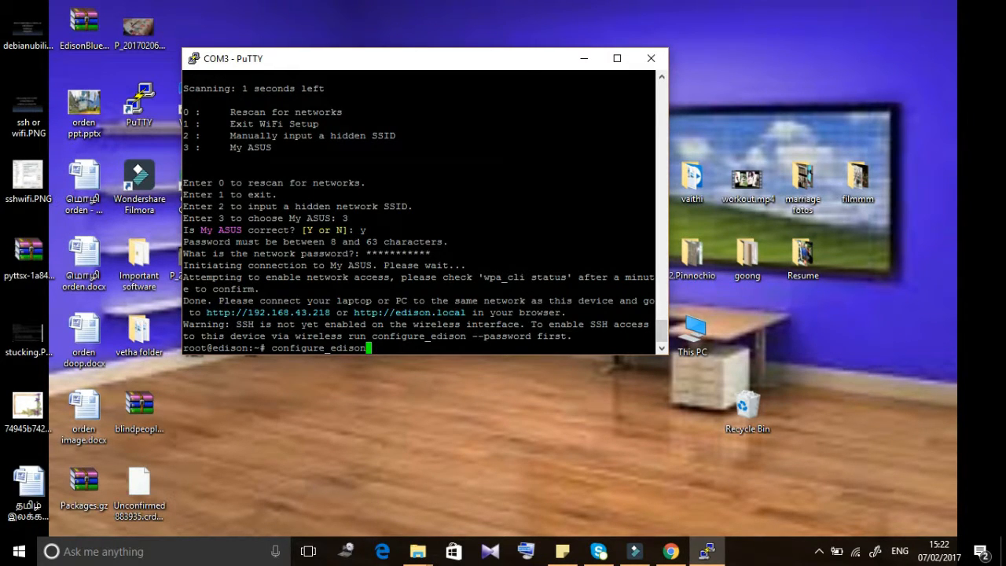
text(--passw)
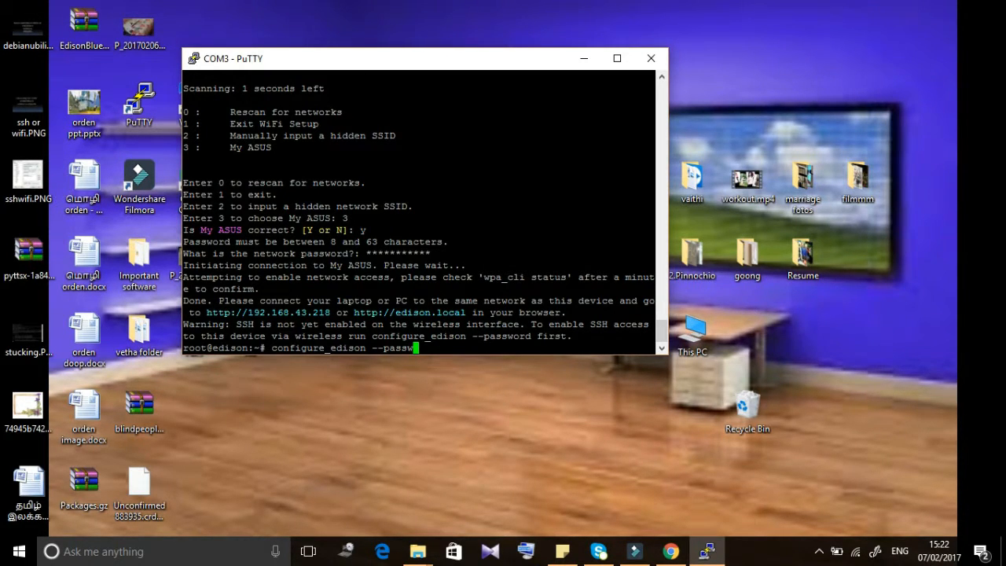
text(ord)
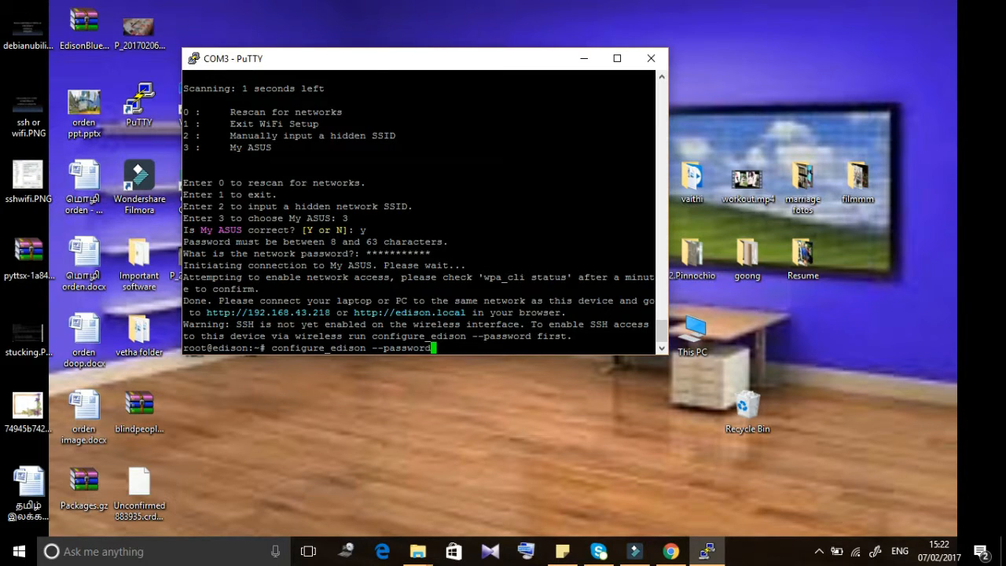
key(Return)
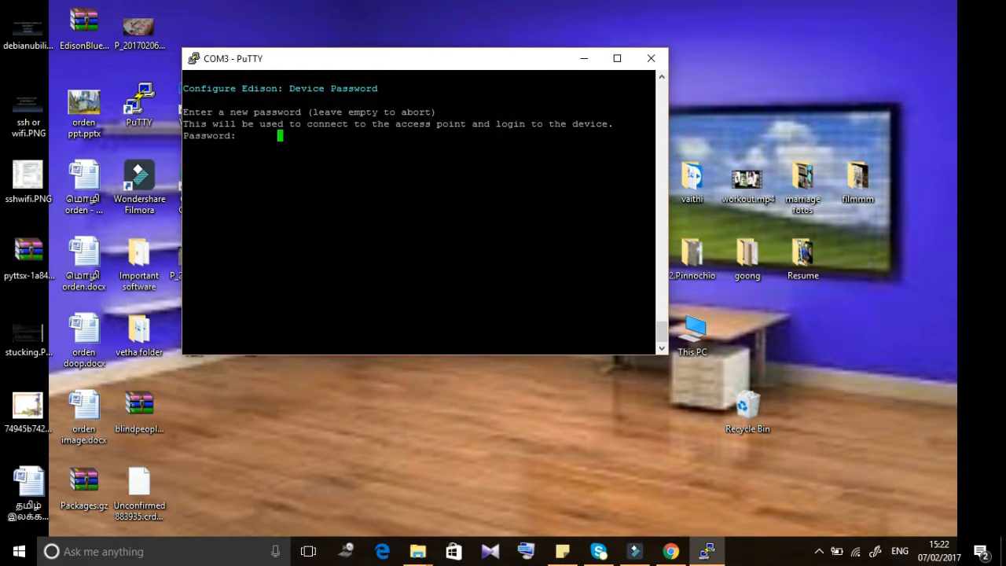
Enter and confirm a first device password, which is rejected as too short.
text(*****)
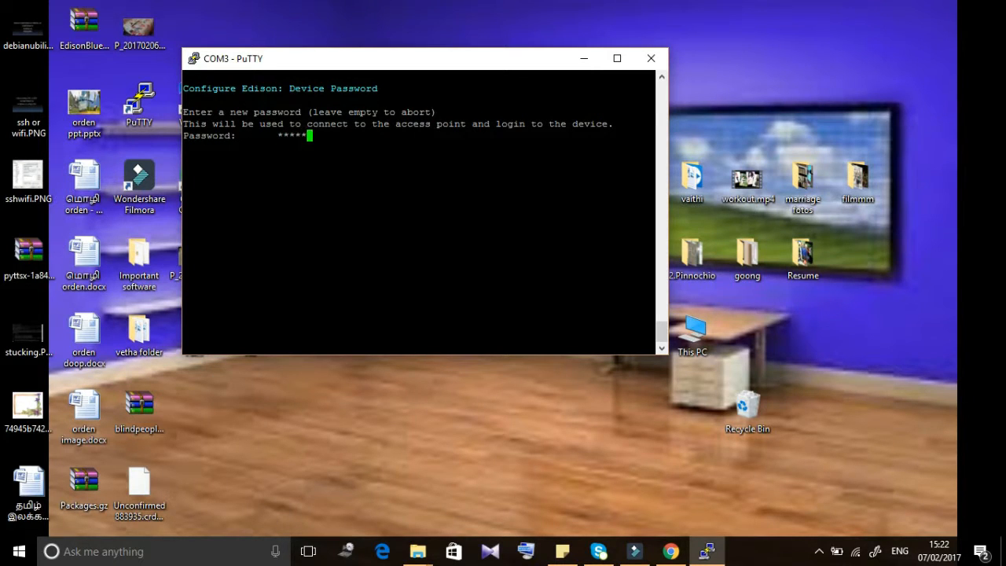
key(Return)
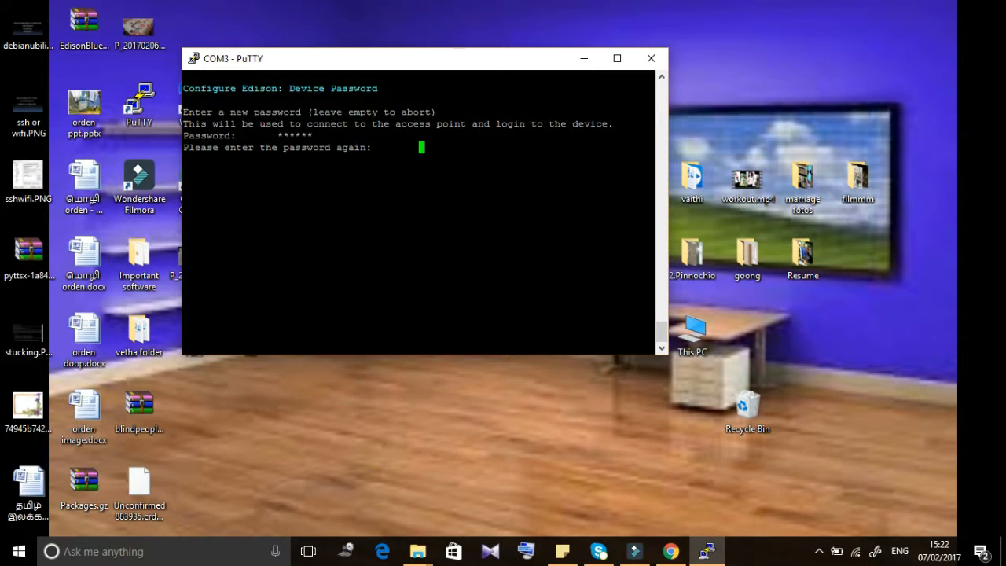
text(******)
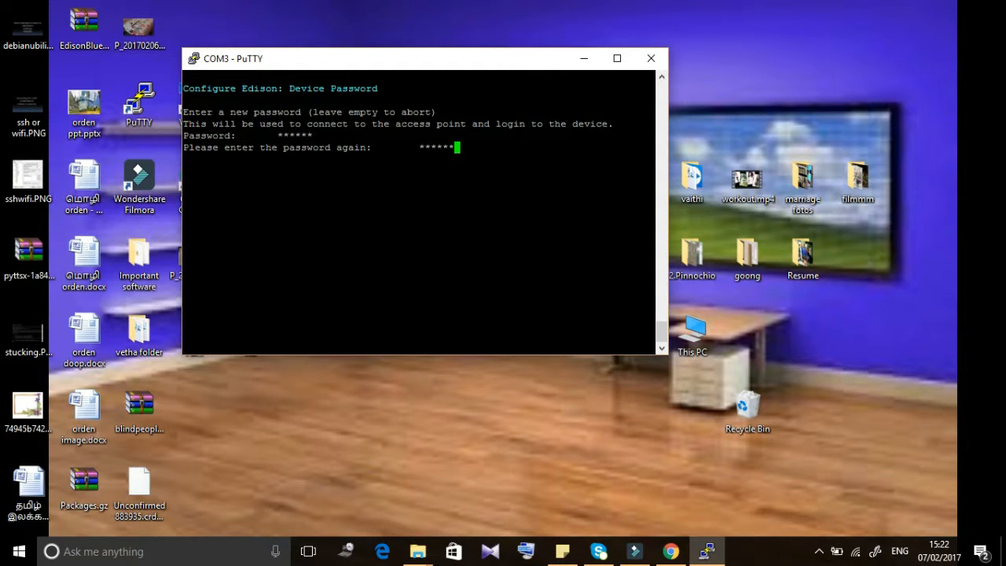
key(Return)
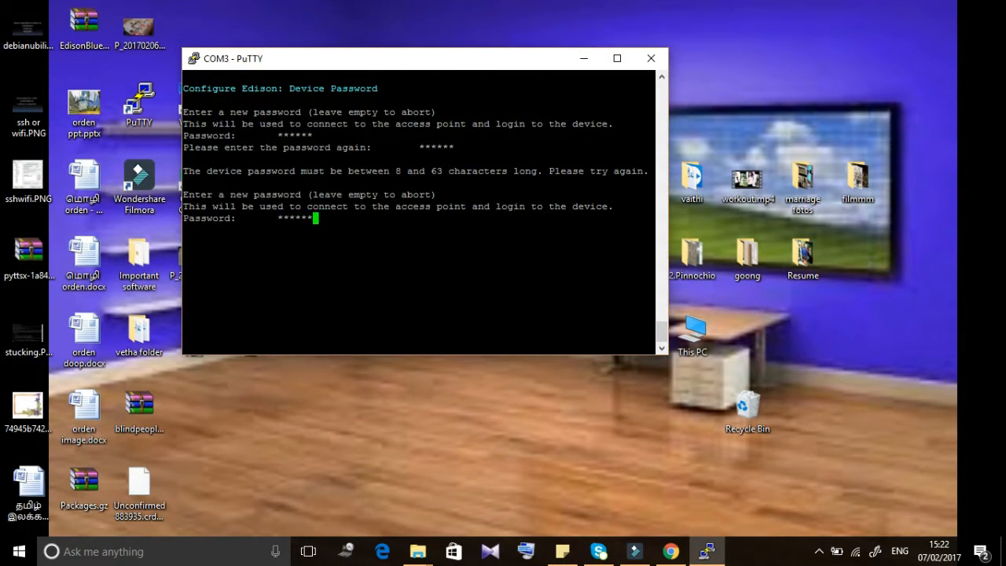
Enter a longer password of at least 8 characters and begin confirming it.
key(Return)
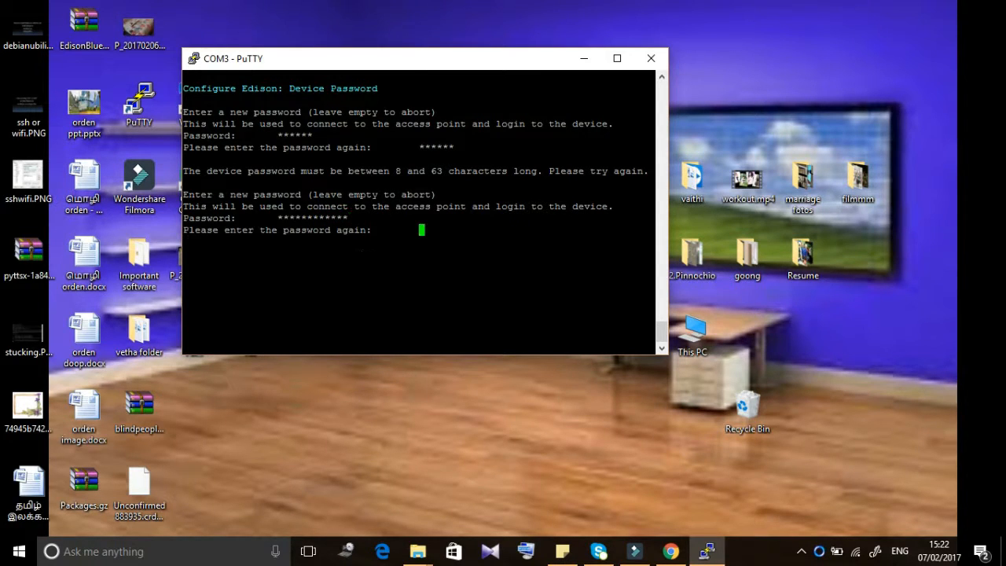
text(*****)
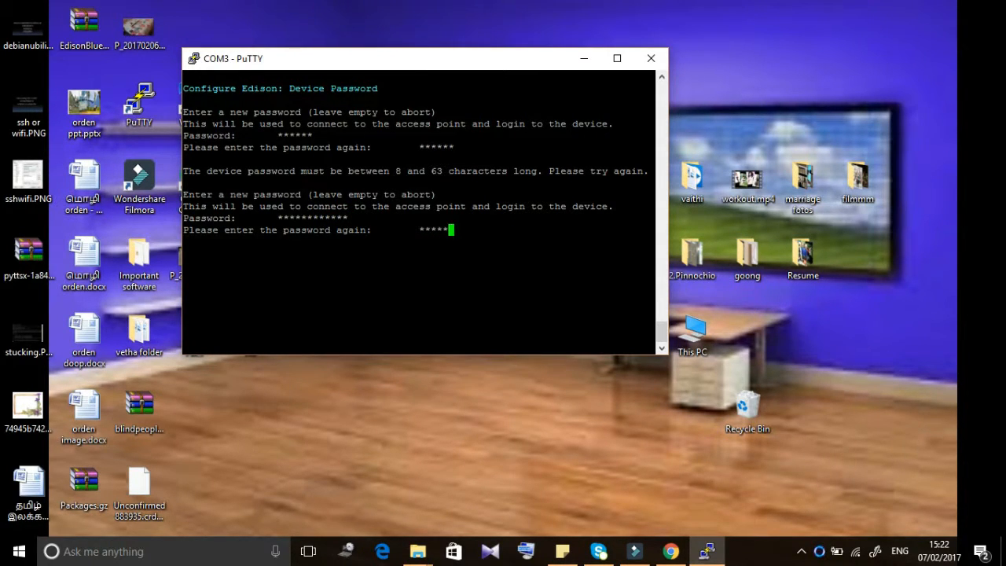